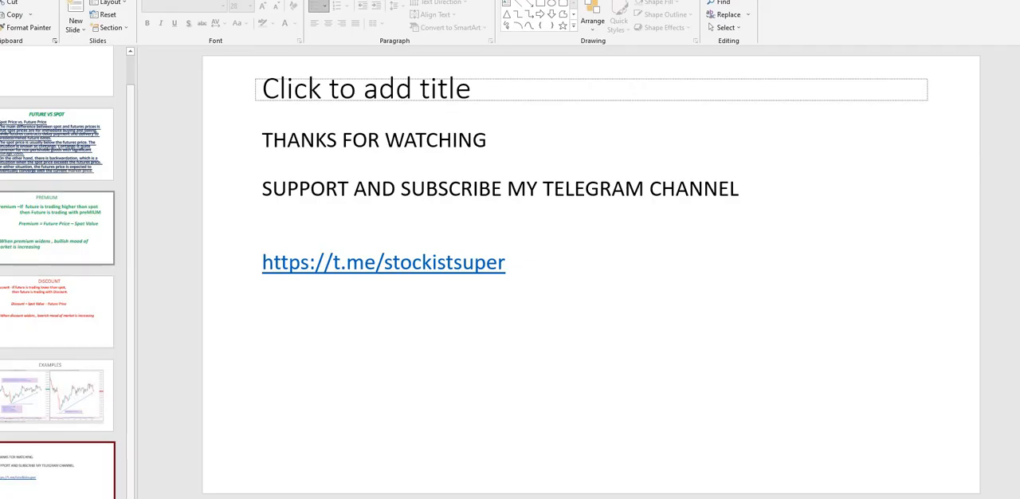
Step: Switch from the thanks slide to the FUTURE VS SPOT slide contrasting spot and futures prices
{"action": "left_click", "coordinate": [56, 147]}
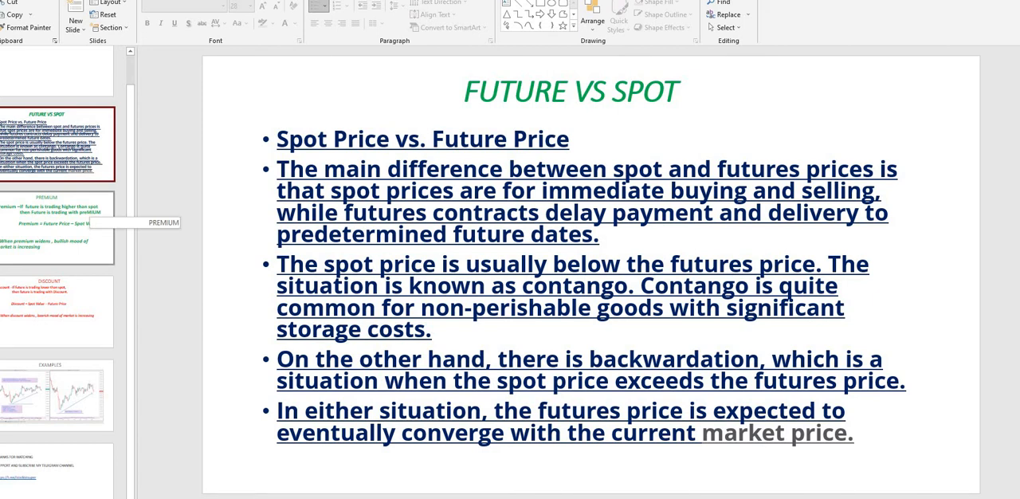
Step: Go to the PREMIUM slide defining premium as future price minus spot value
{"action": "left_click", "coordinate": [56, 229]}
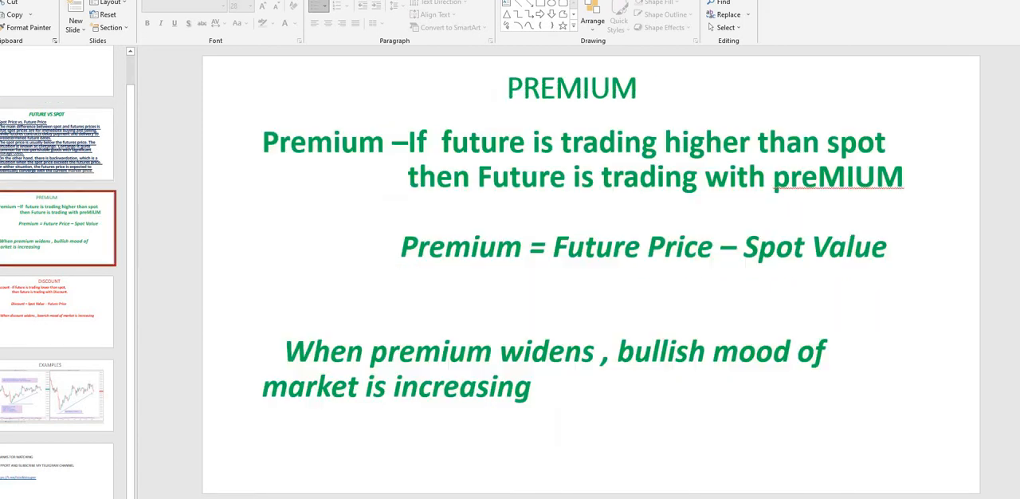
{"action": "mouse_move", "coordinate": [344, 164]}
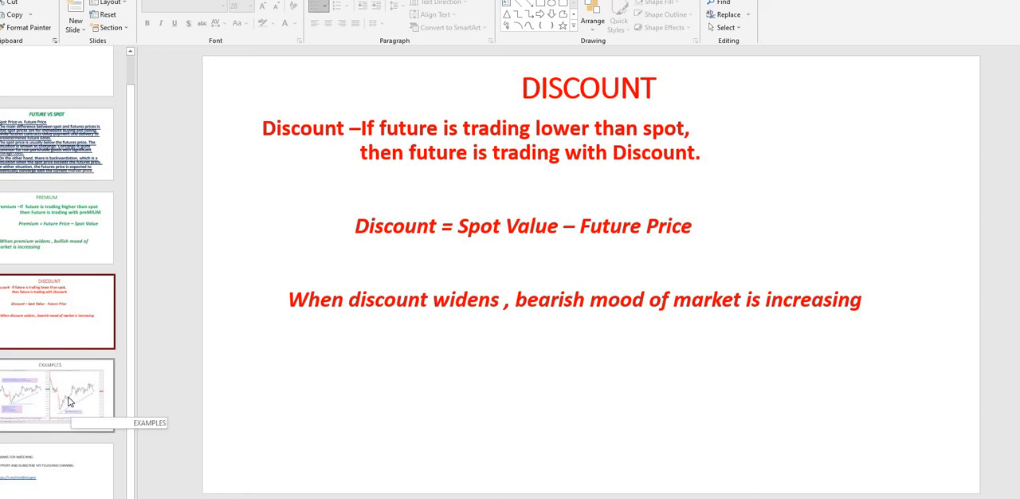
Step: Show the EXAMPLES slide comparing BankNifty future 35479 with spot 35360
{"action": "left_click", "coordinate": [67, 399]}
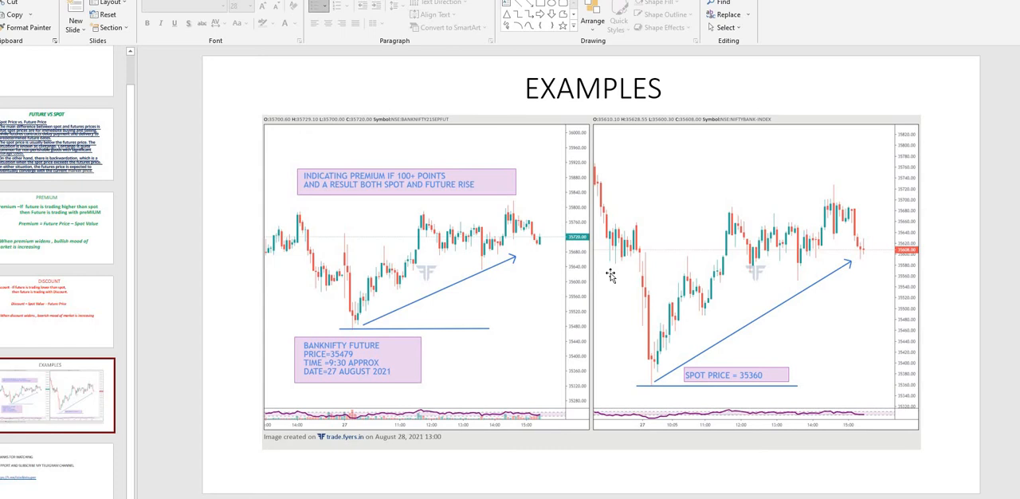
{"action": "mouse_move", "coordinate": [613, 312]}
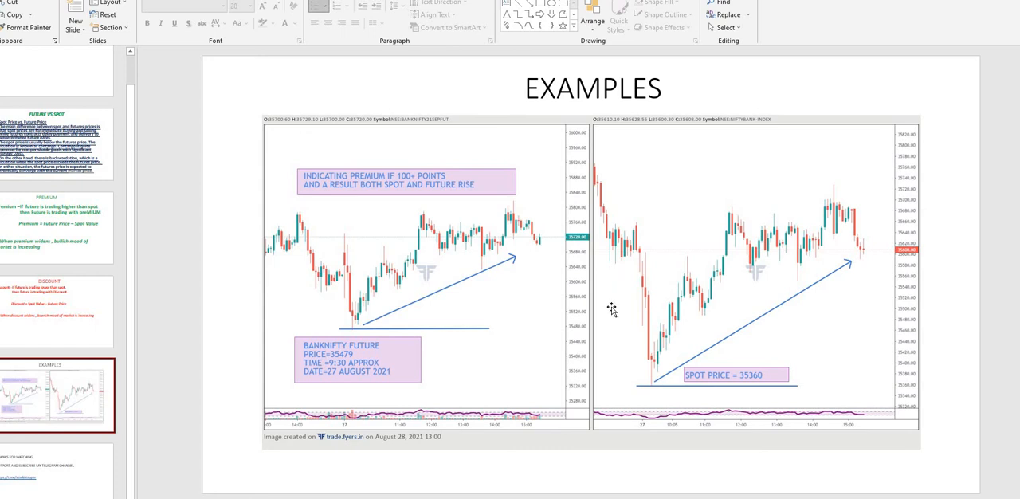
{"action": "mouse_move", "coordinate": [345, 381]}
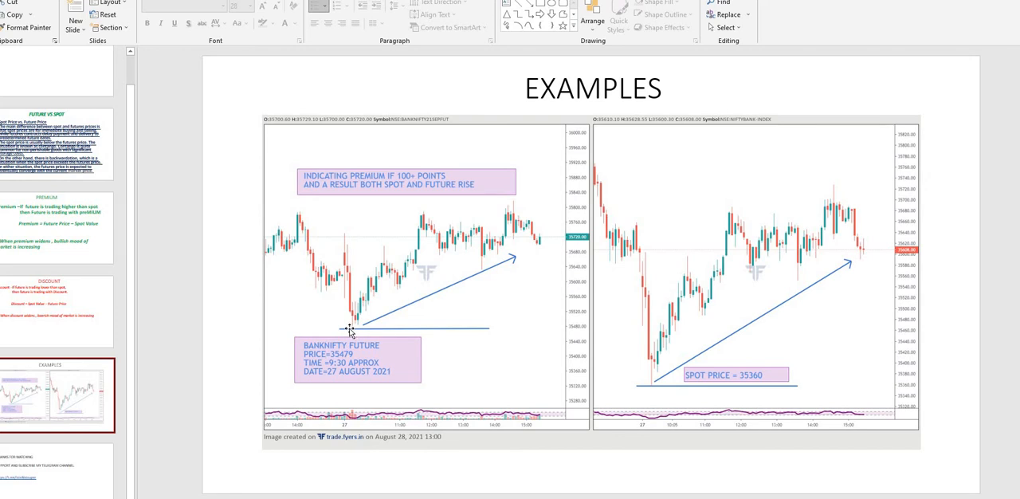
{"action": "mouse_move", "coordinate": [722, 342]}
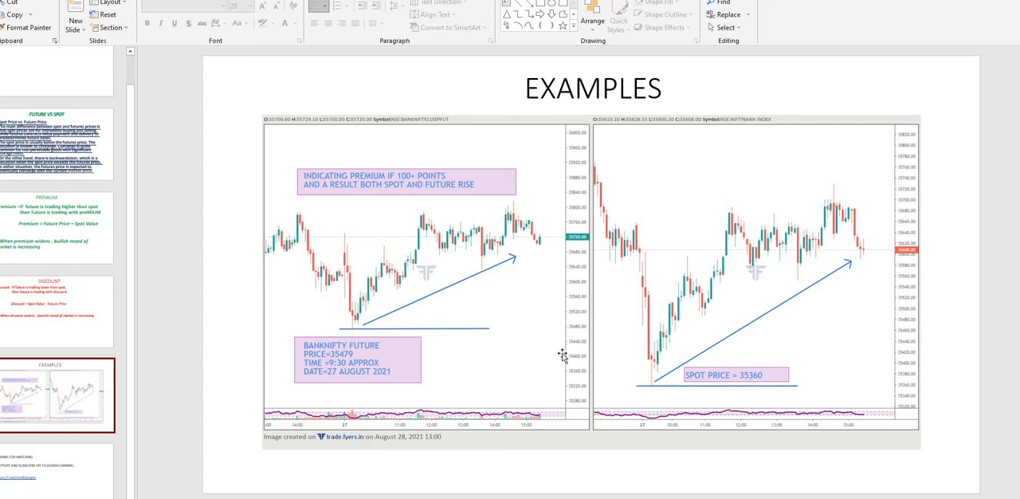
{"action": "mouse_move", "coordinate": [495, 358]}
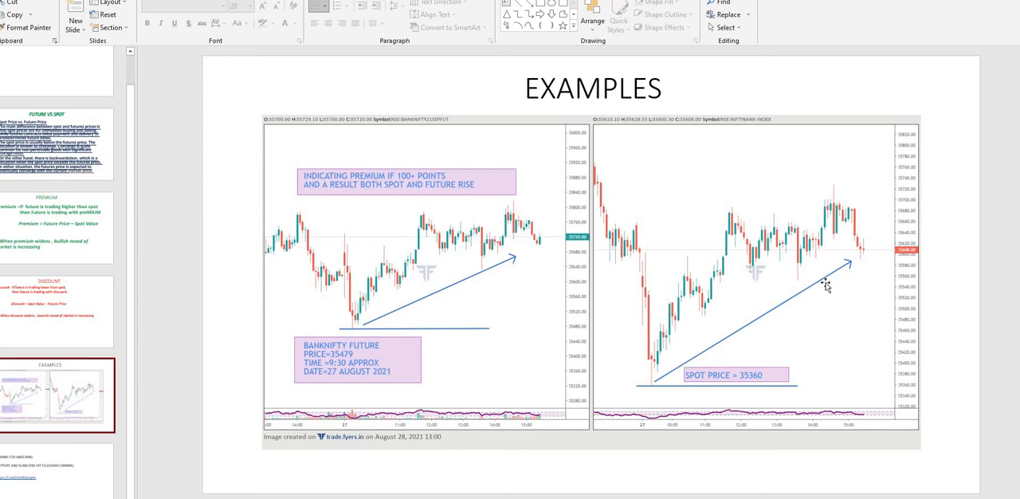
{"action": "mouse_move", "coordinate": [825, 287]}
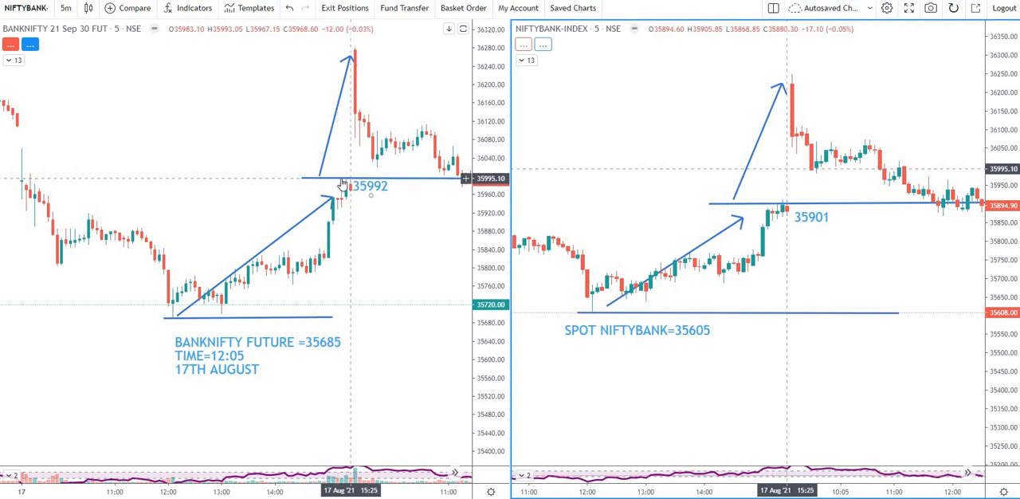
{"action": "mouse_move", "coordinate": [366, 199]}
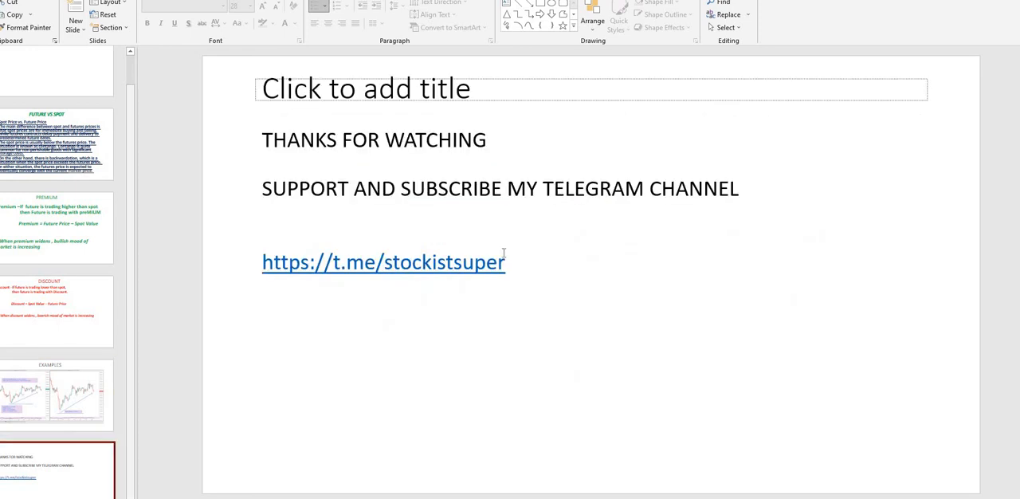
{"action": "mouse_move", "coordinate": [268, 255]}
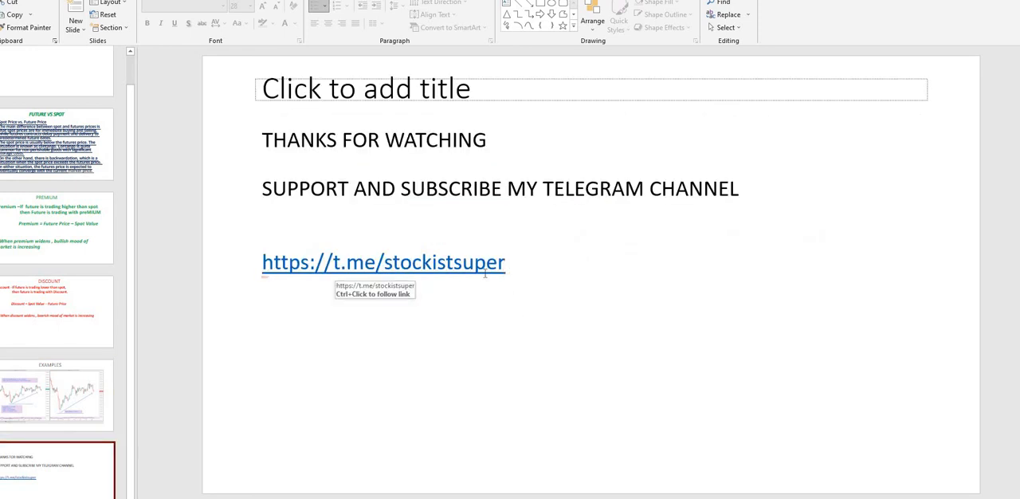
{"action": "mouse_move", "coordinate": [485, 297]}
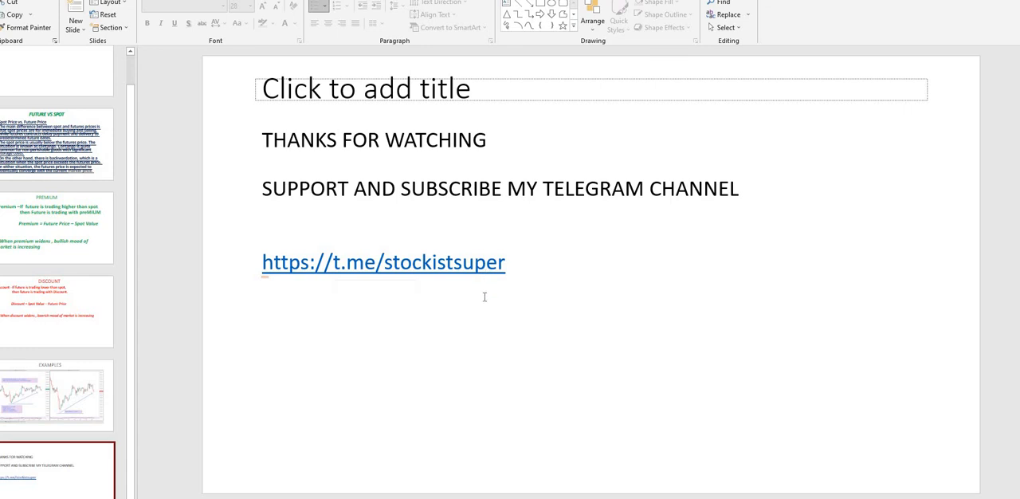